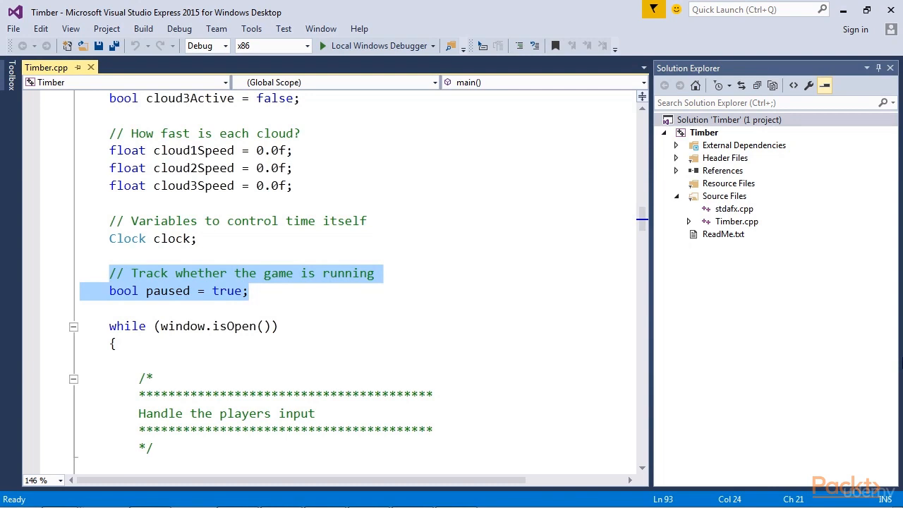
pyautogui.click(248, 291)
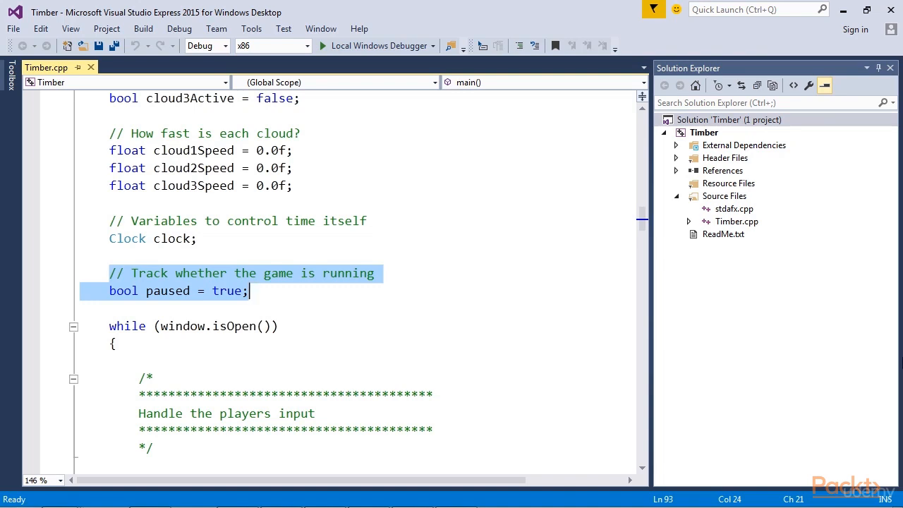
pyautogui.moveTo(95, 300)
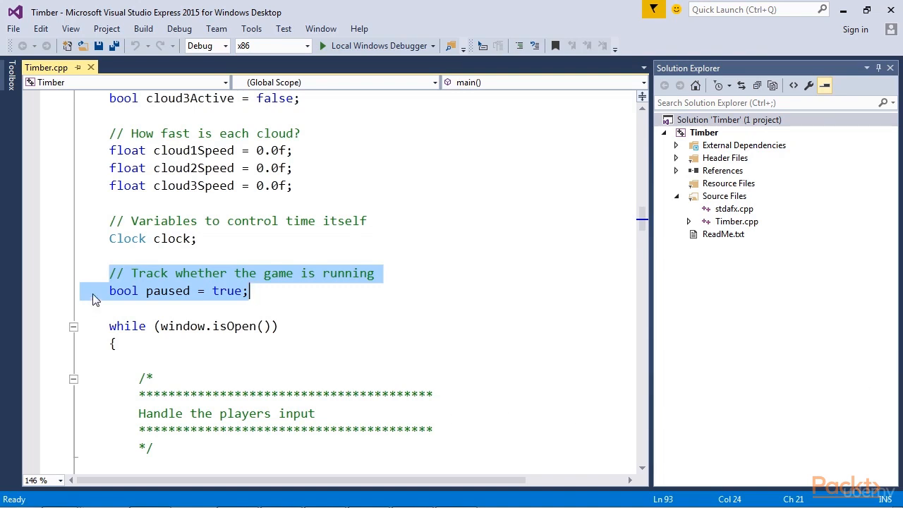
pyautogui.click(155, 290)
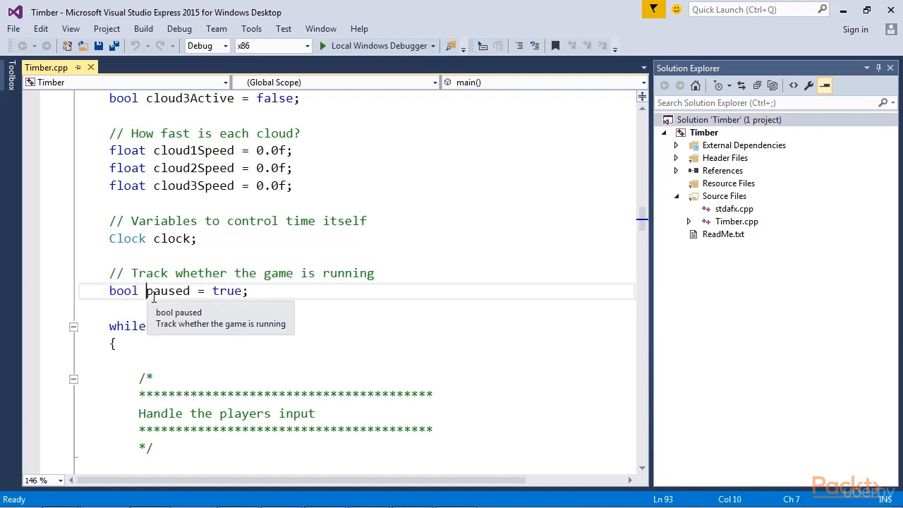
pyautogui.doubleClick(167, 291)
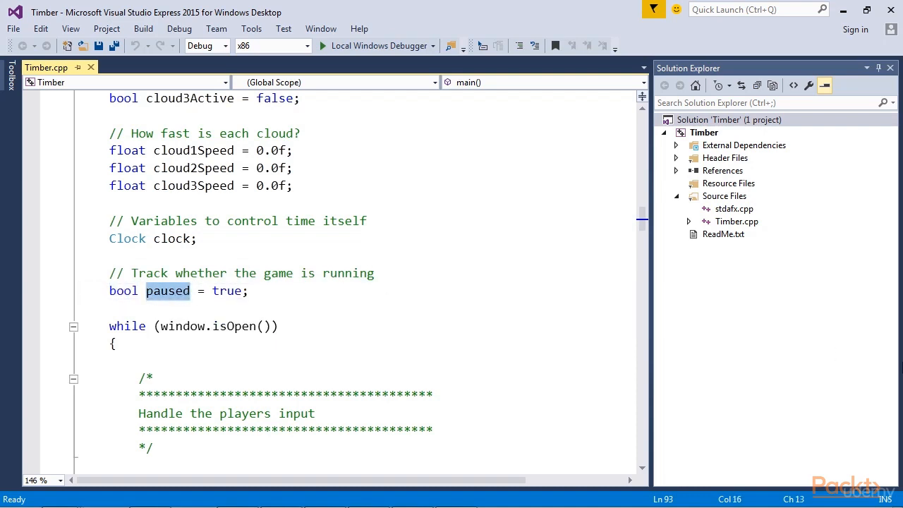
pyautogui.doubleClick(226, 291)
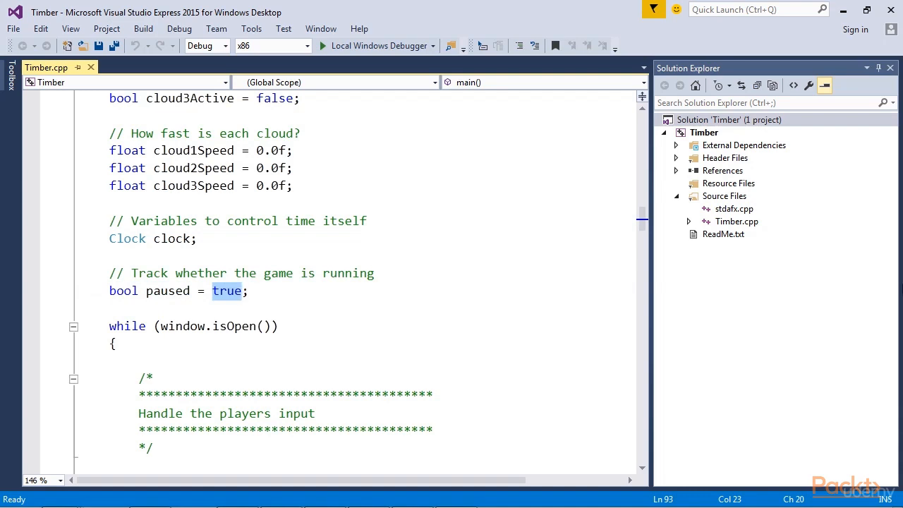
pyautogui.doubleClick(167, 290)
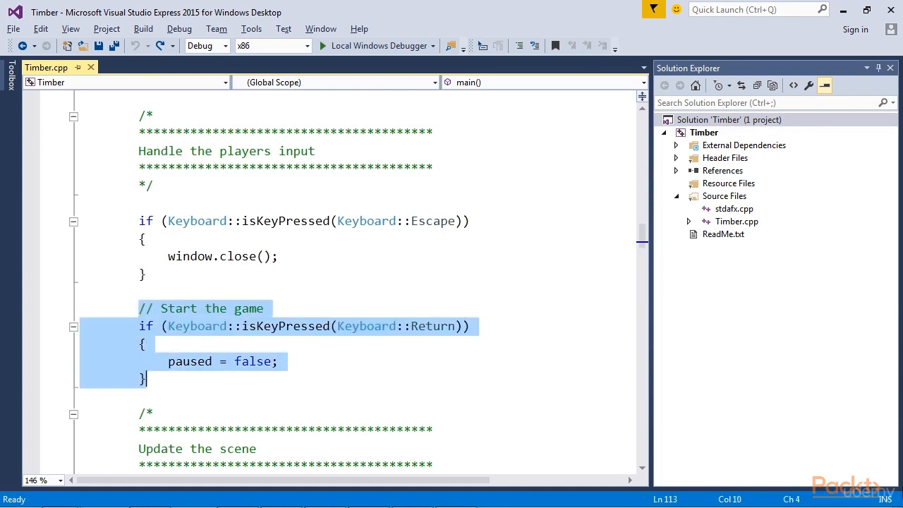
pyautogui.scroll(3)
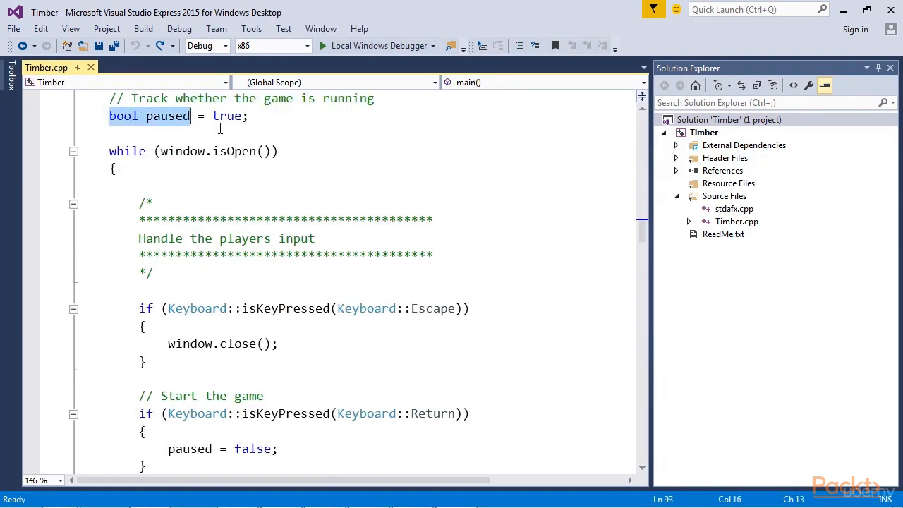
pyautogui.doubleClick(227, 116)
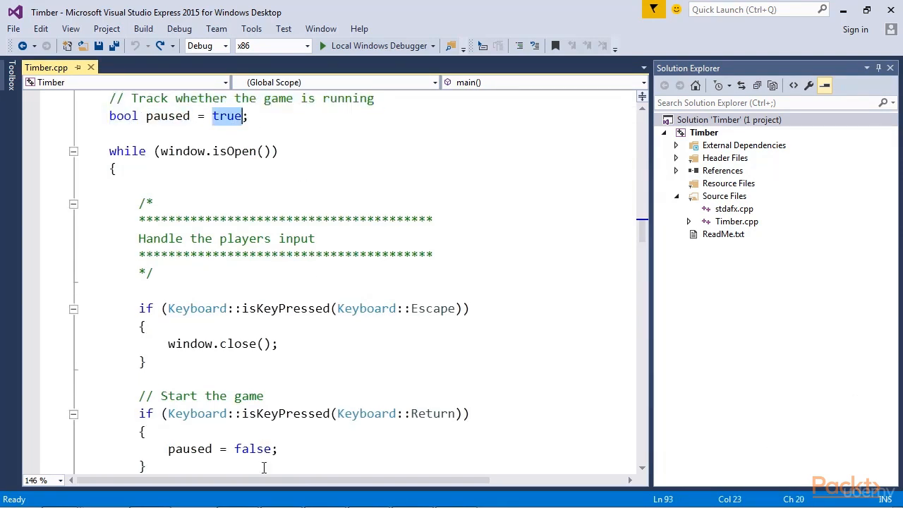
pyautogui.doubleClick(220, 448)
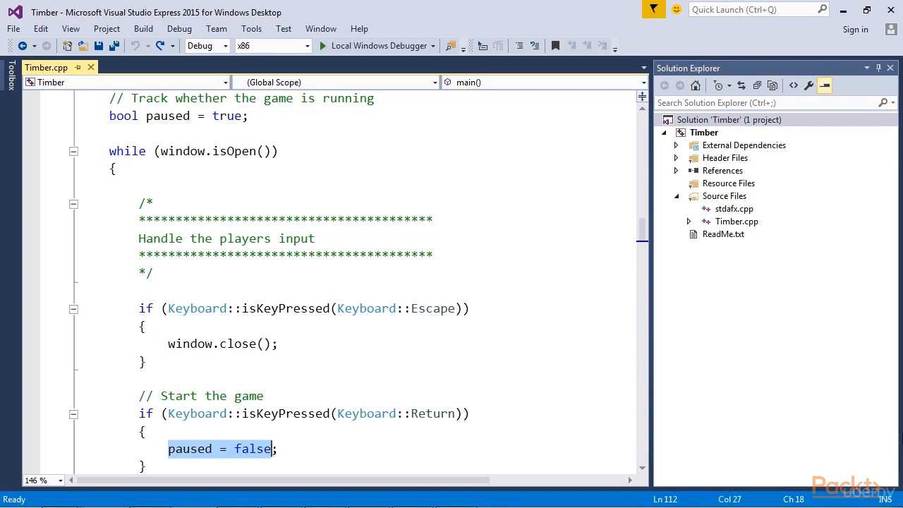
pyautogui.scroll(-3)
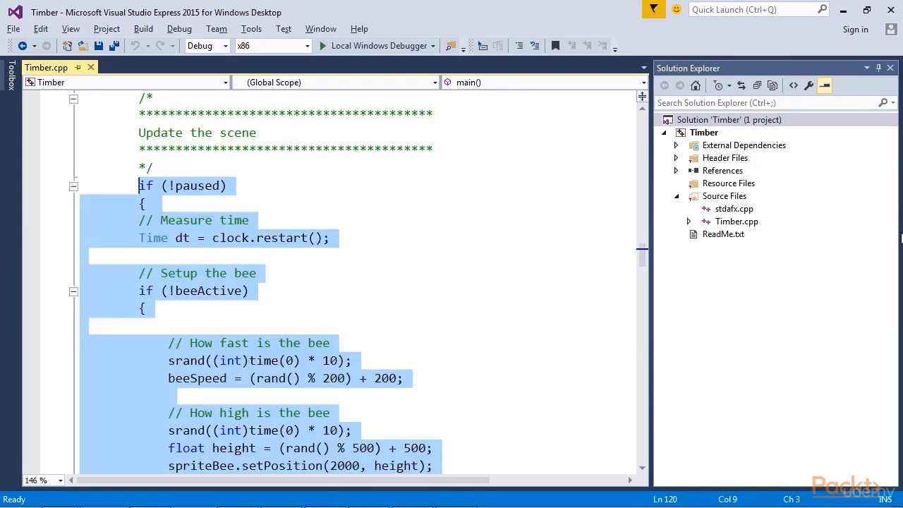
pyautogui.scroll(-3)
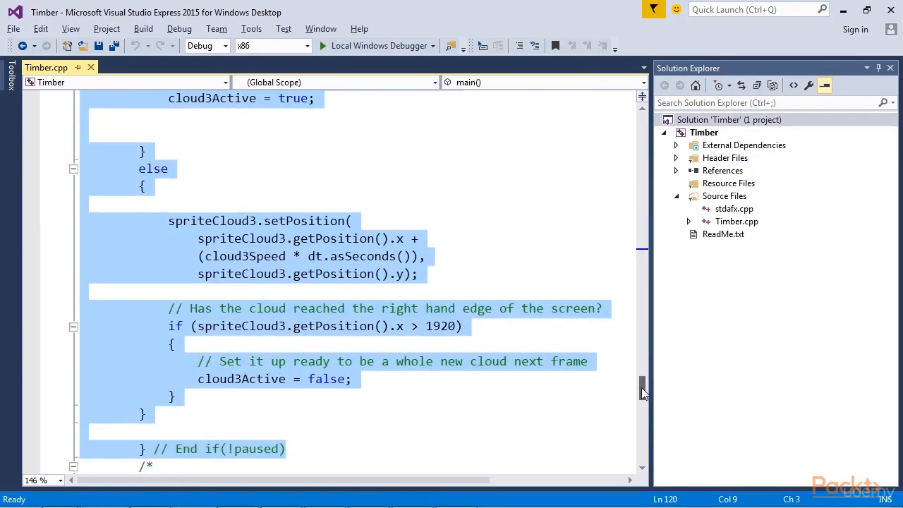
pyautogui.scroll(3)
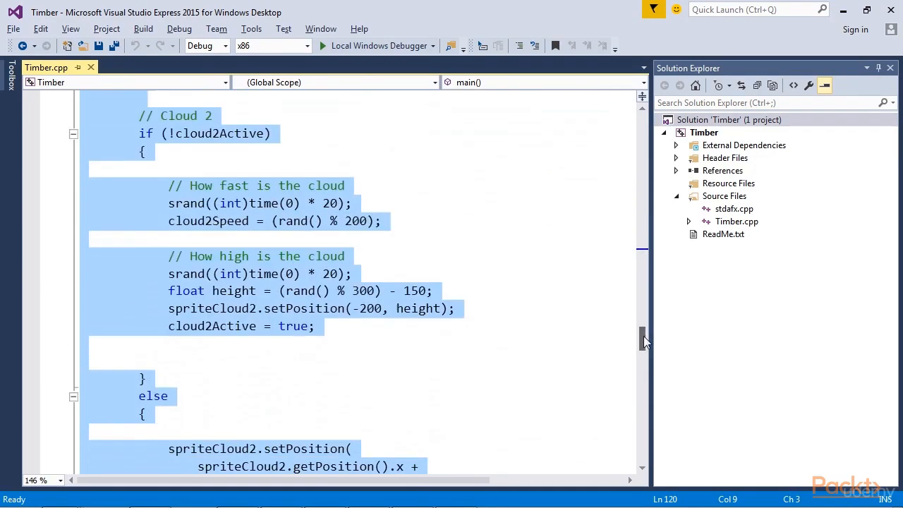
pyautogui.scroll(3)
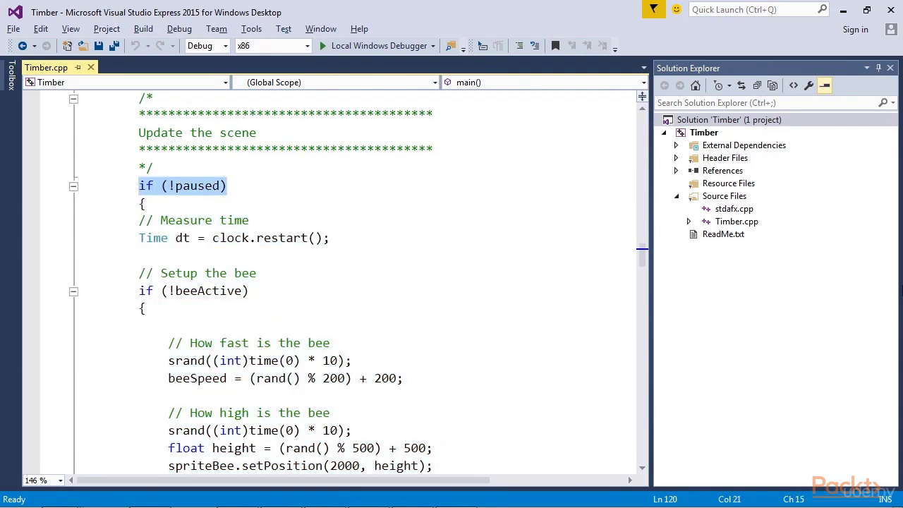
pyautogui.click(227, 184)
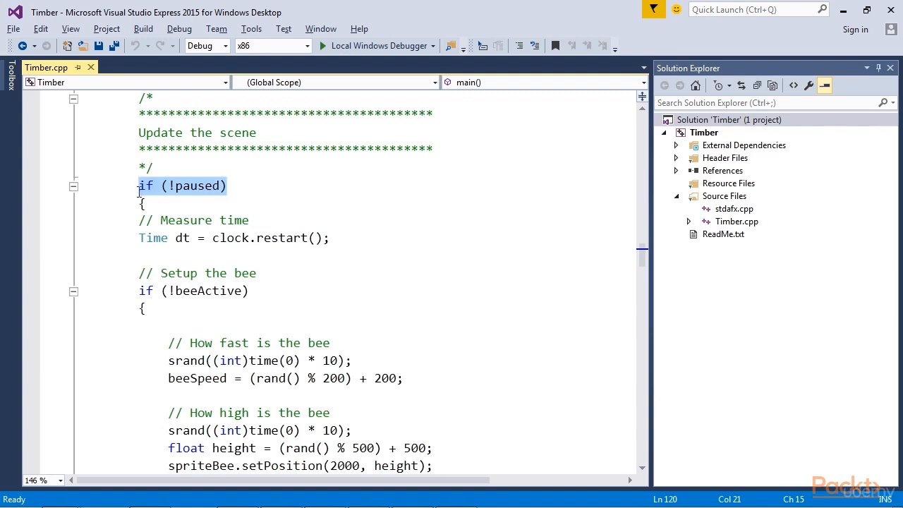
pyautogui.click(144, 185)
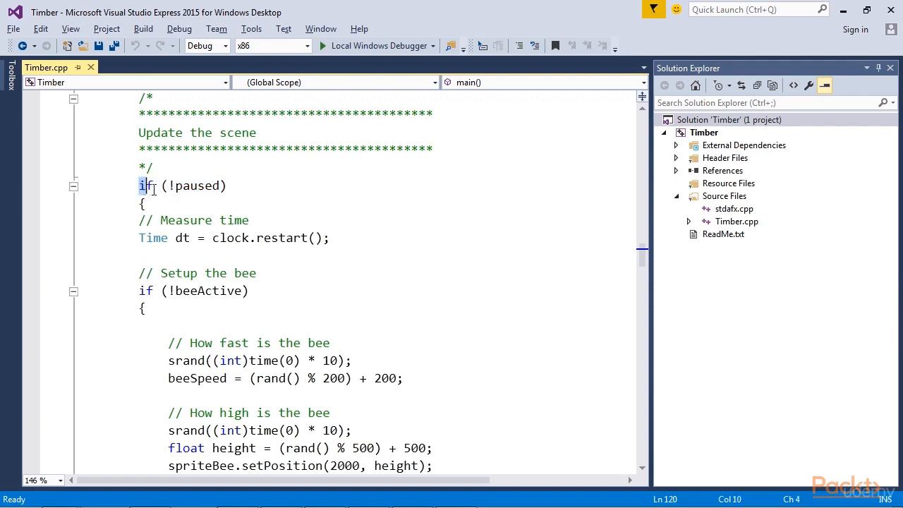
pyautogui.moveTo(142, 186); pyautogui.dragTo(154, 204)
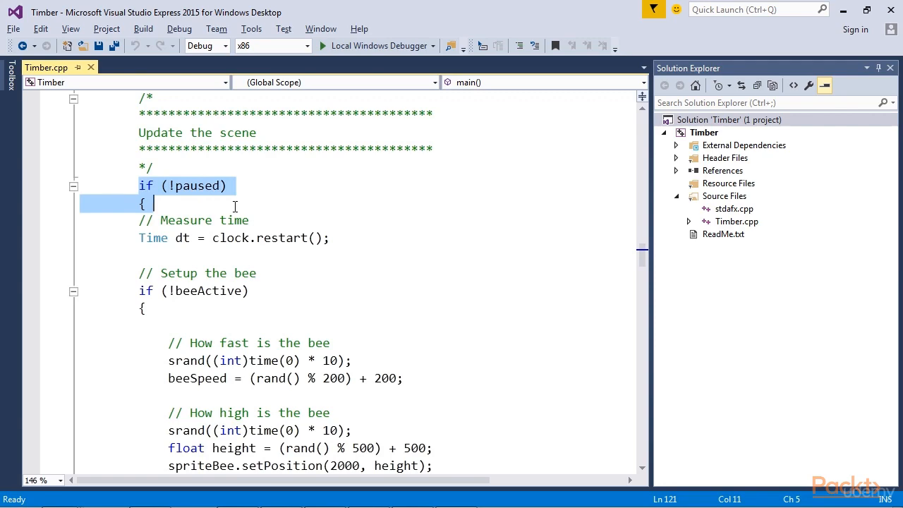
pyautogui.scroll(-3)
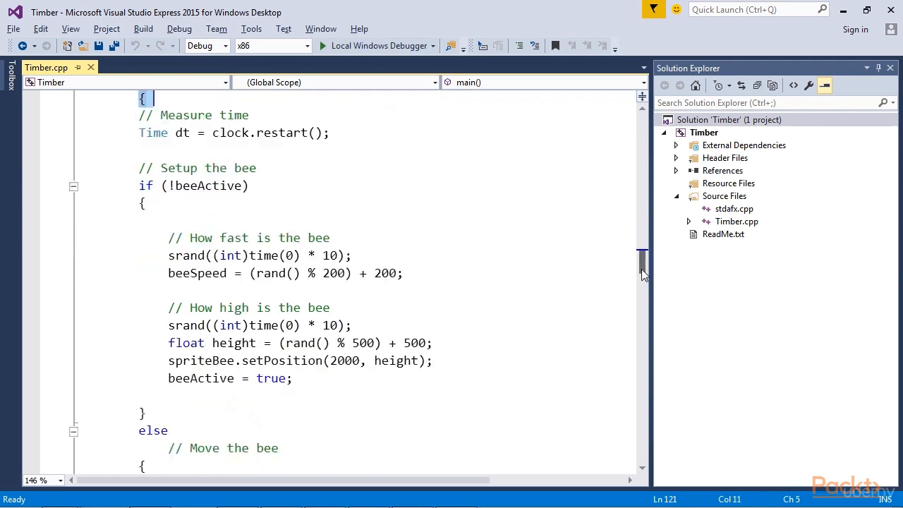
pyautogui.scroll(-3)
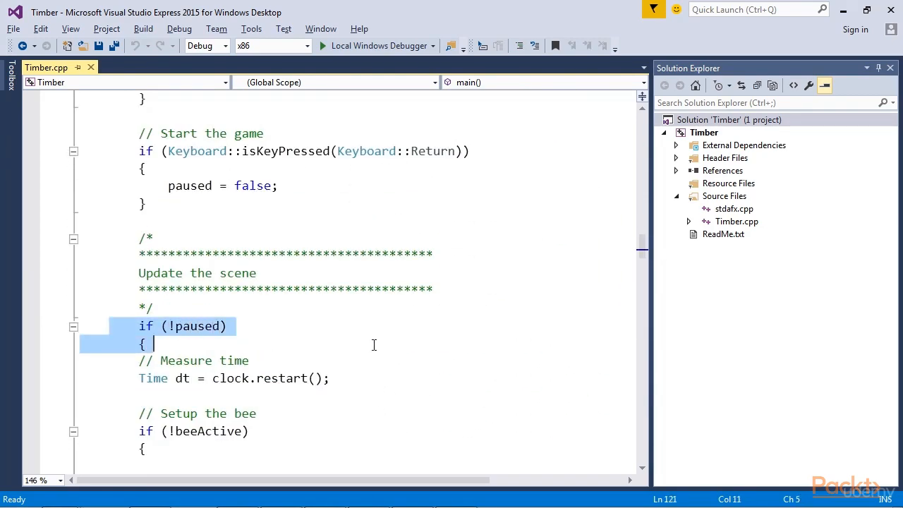
pyautogui.moveTo(296, 338)
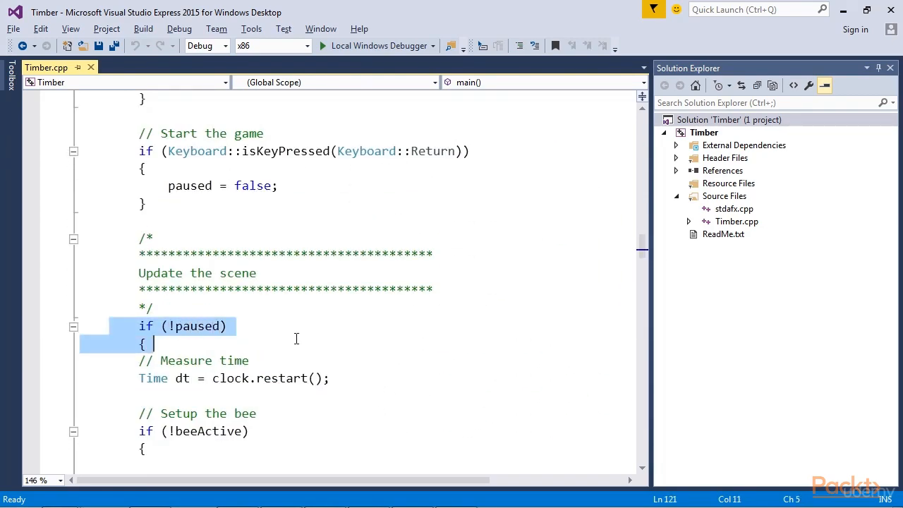
pyautogui.scroll(-3)
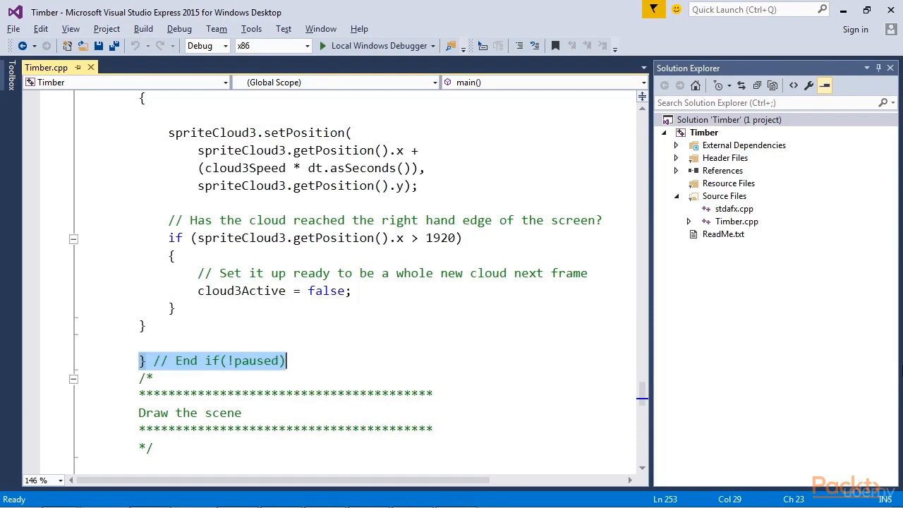
pyautogui.moveTo(707, 410)
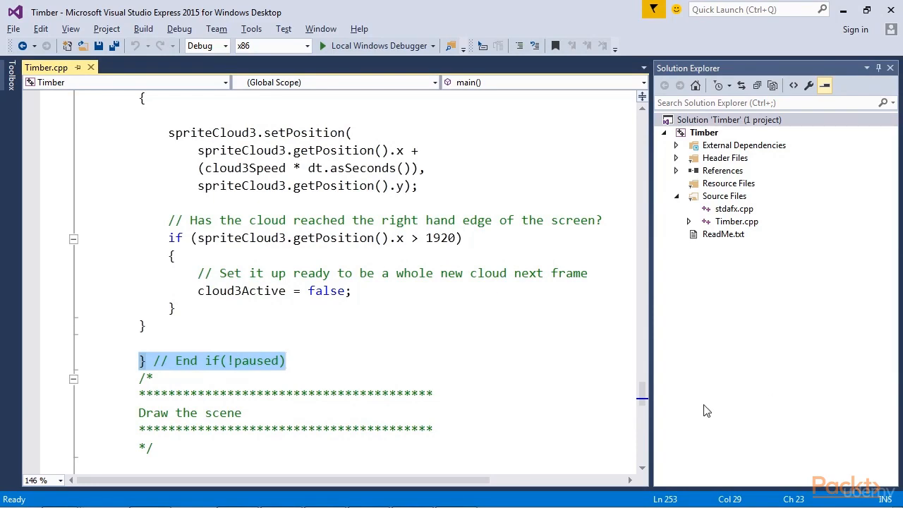
pyautogui.scroll(3)
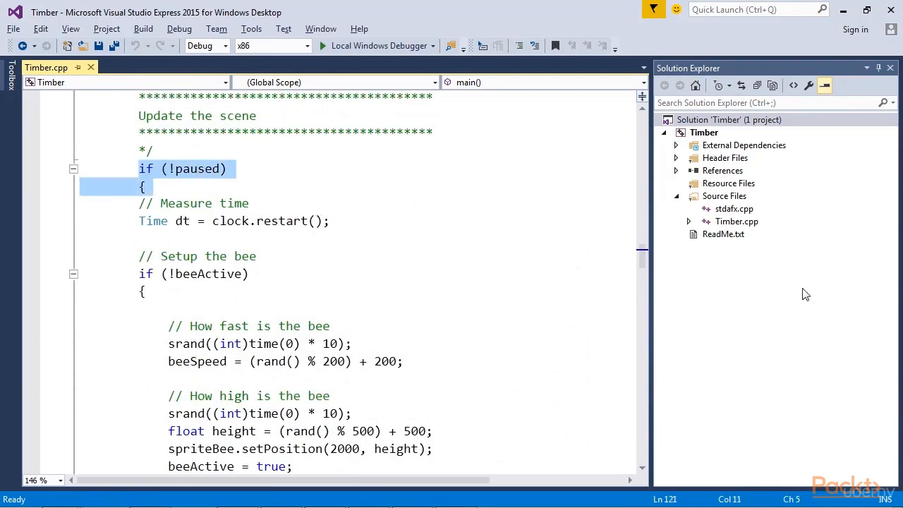
pyautogui.scroll(-3)
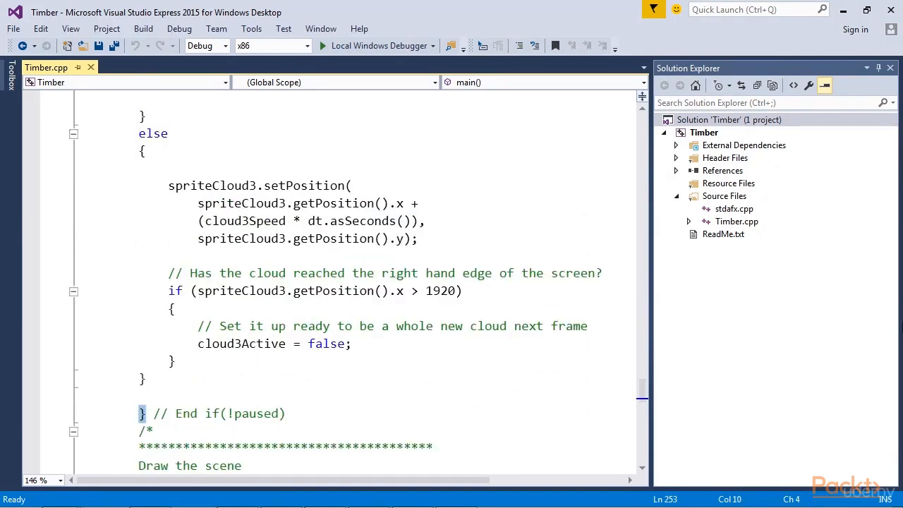